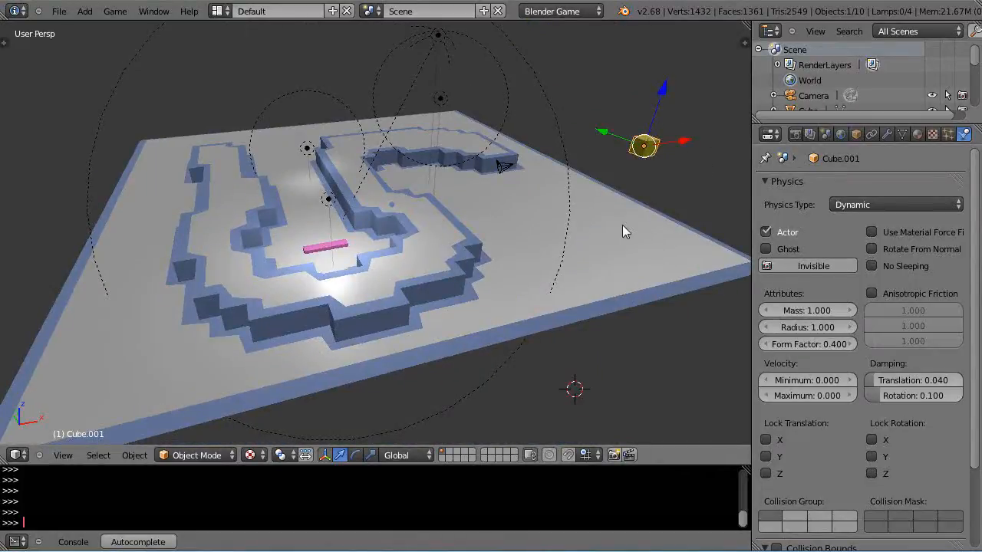
{"action": "mouse_move", "coordinate": [314, 261]}
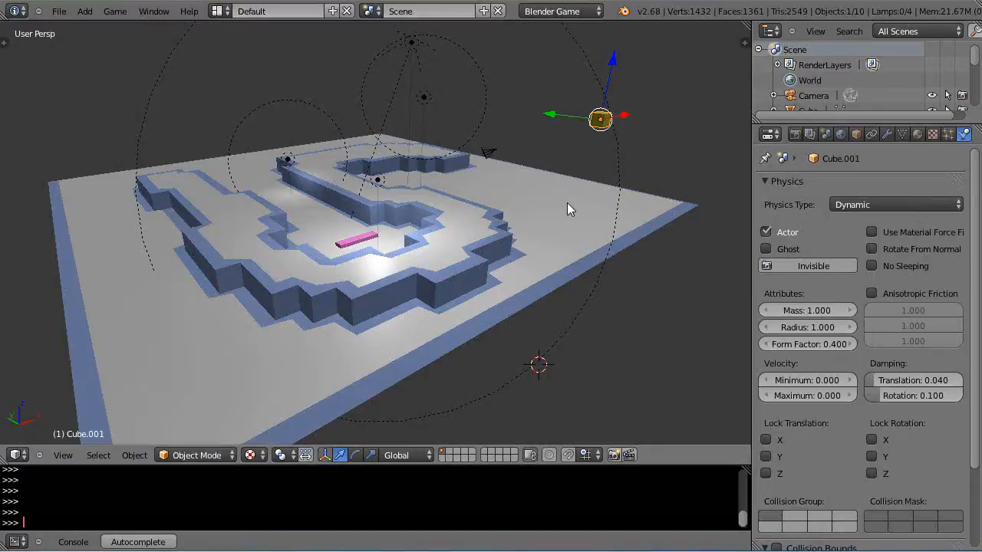
- Orbit the viewport to inspect the maze and its old navigation mesh
{"action": "left_click_drag", "start_coordinate": [570, 209], "coordinate": [407, 175]}
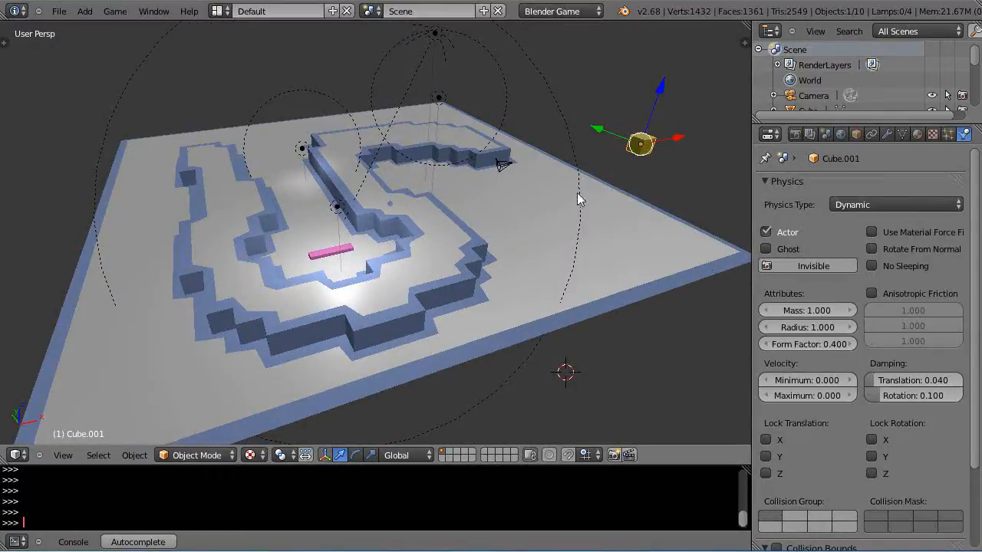
{"action": "mouse_move", "coordinate": [512, 181]}
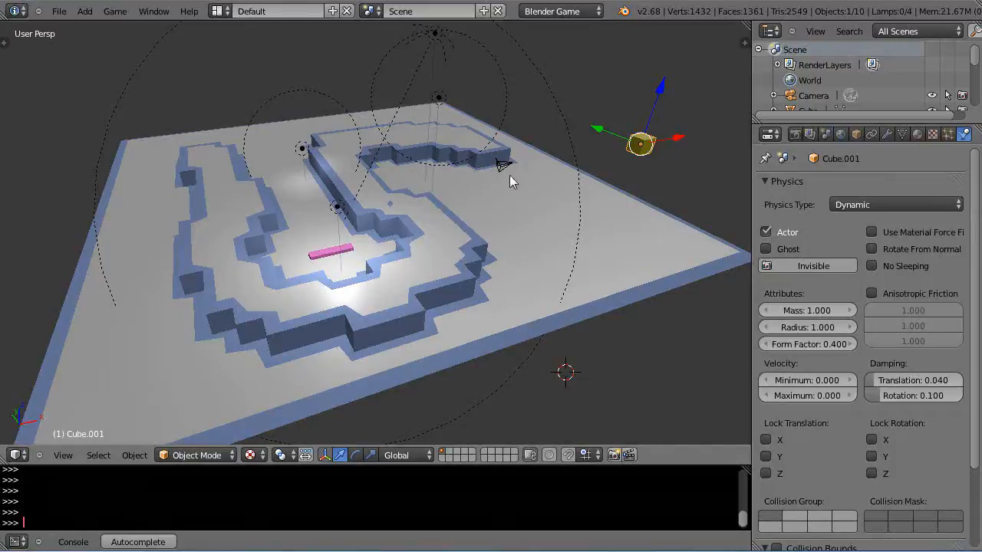
{"action": "mouse_move", "coordinate": [316, 246]}
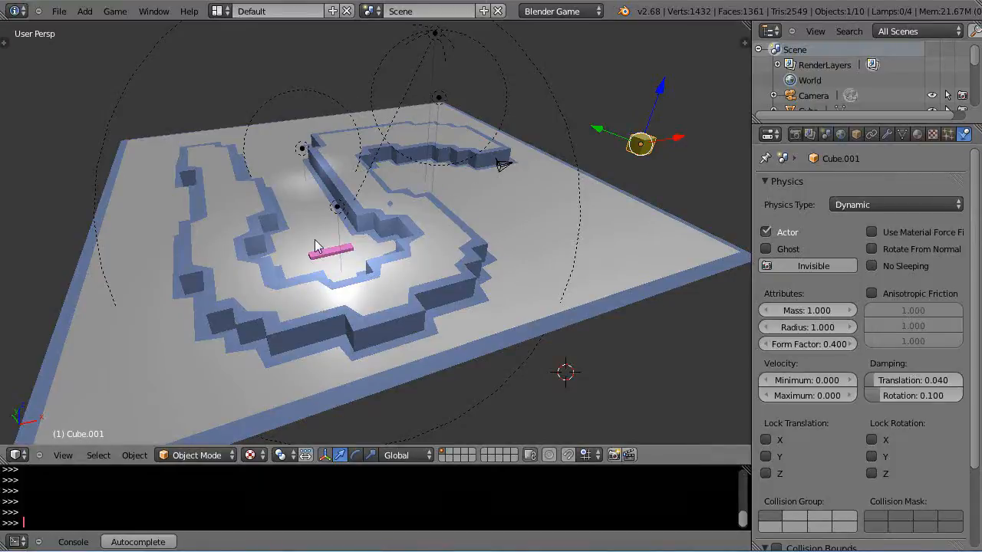
{"action": "mouse_move", "coordinate": [527, 251]}
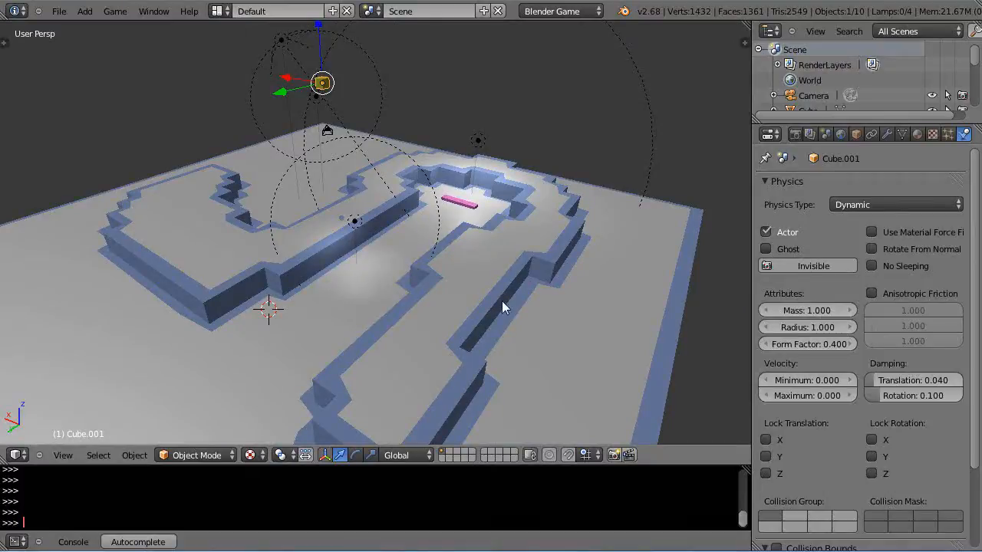
{"action": "mouse_move", "coordinate": [334, 92]}
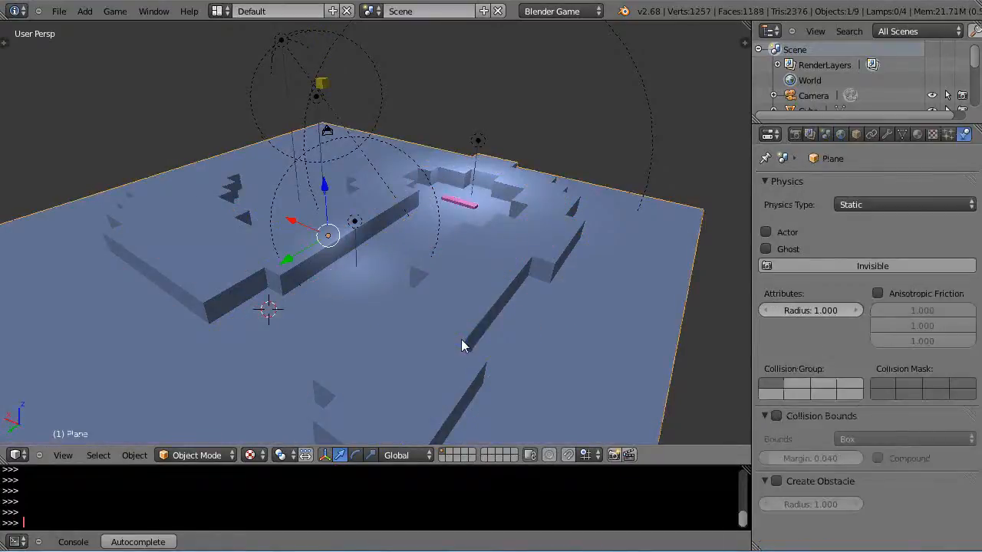
- Scale the maze Plane to 0 along Z so the walls flatten into the ground
{"action": "left_click_drag", "start_coordinate": [463, 345], "coordinate": [467, 274]}
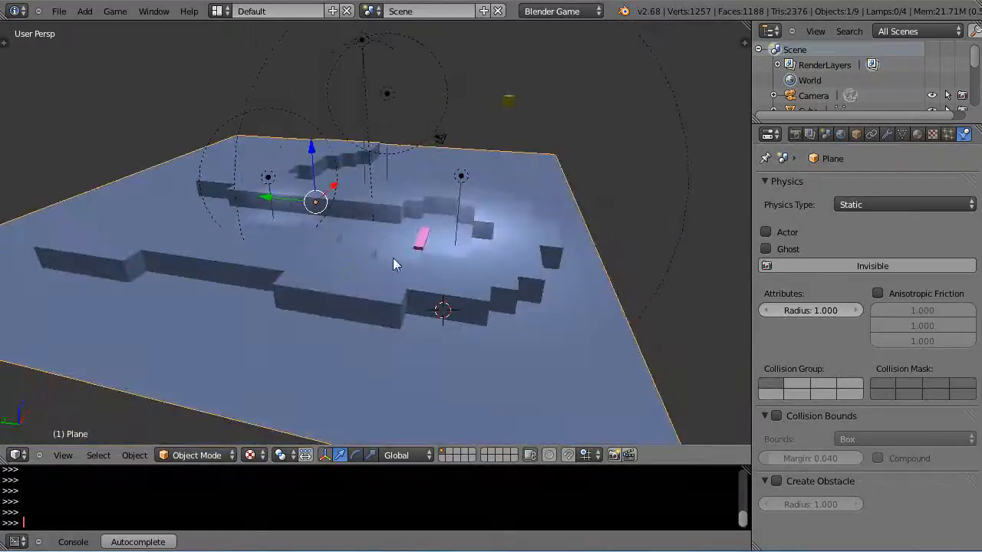
{"action": "mouse_move", "coordinate": [381, 314]}
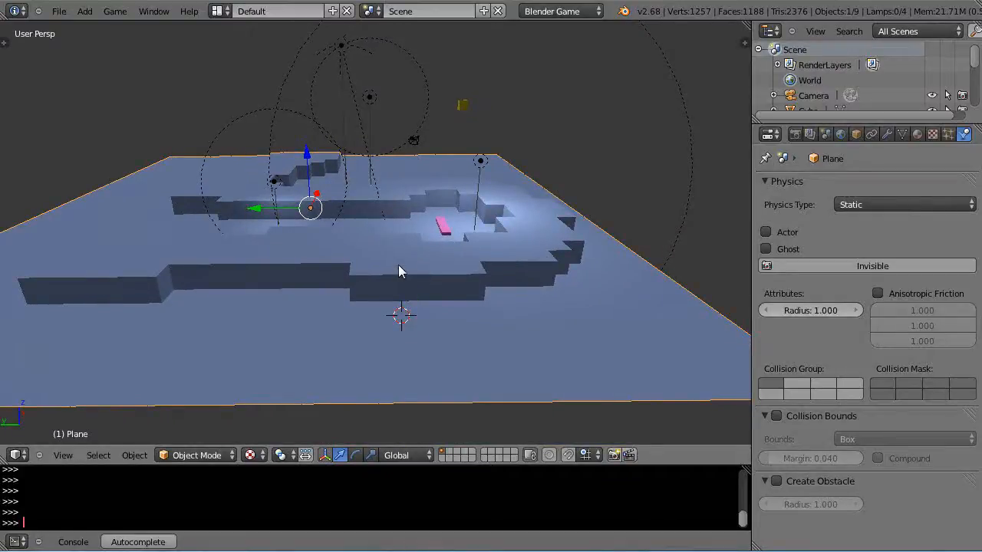
{"action": "key", "text": "s"}
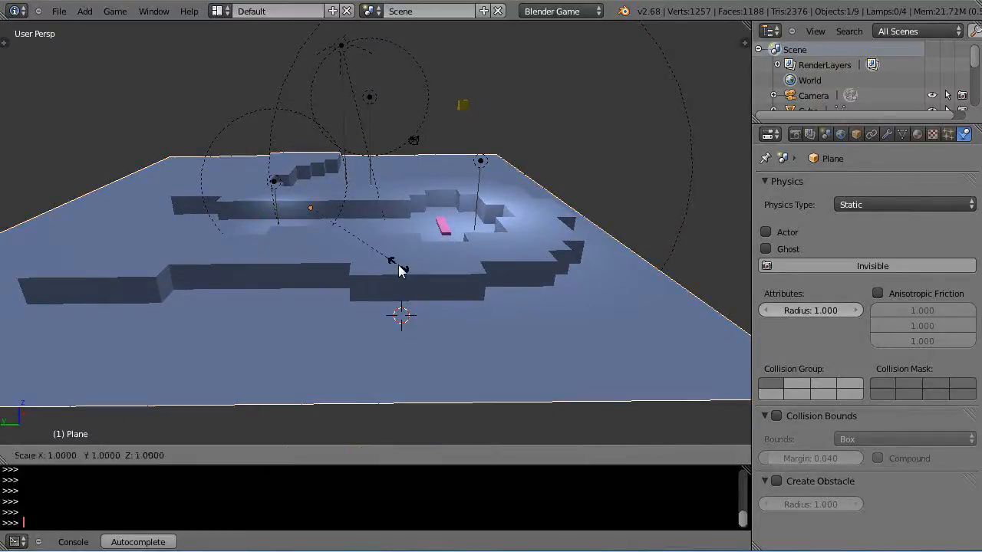
{"action": "key", "text": "z"}
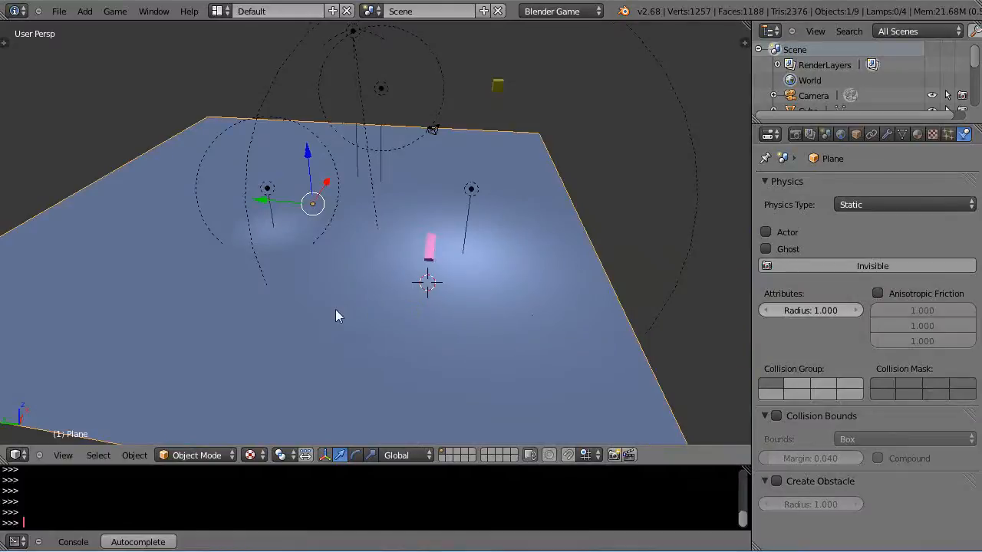
- In Edit Mode, circle-select a winding path of grid faces and extrude them upward
{"action": "key", "text": "Tab"}
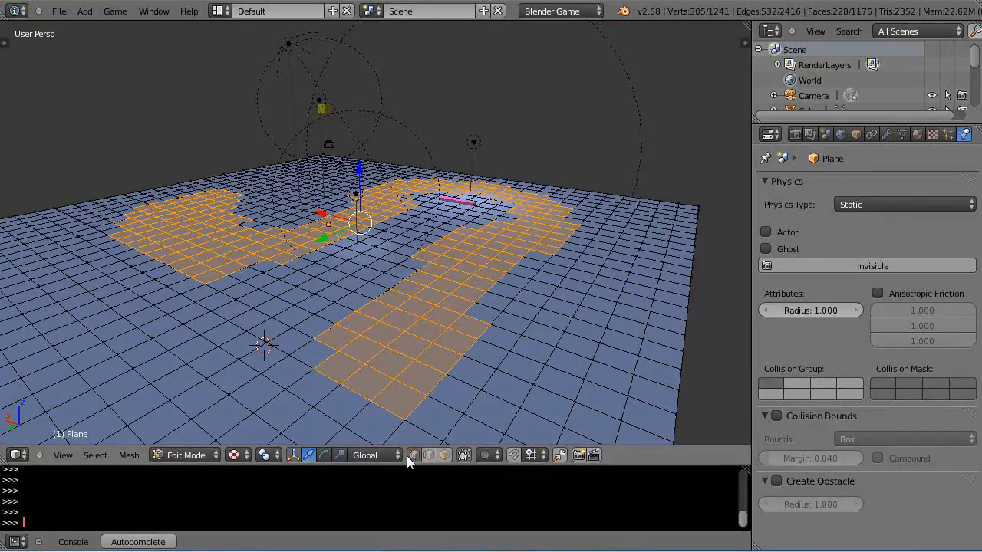
{"action": "mouse_move", "coordinate": [415, 455]}
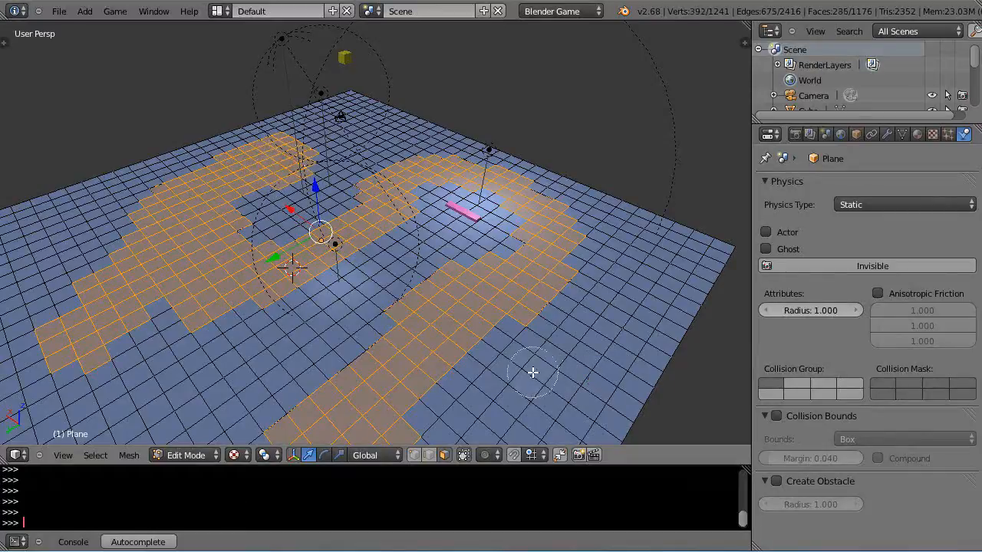
{"action": "left_click_drag", "start_coordinate": [533, 373], "coordinate": [437, 349]}
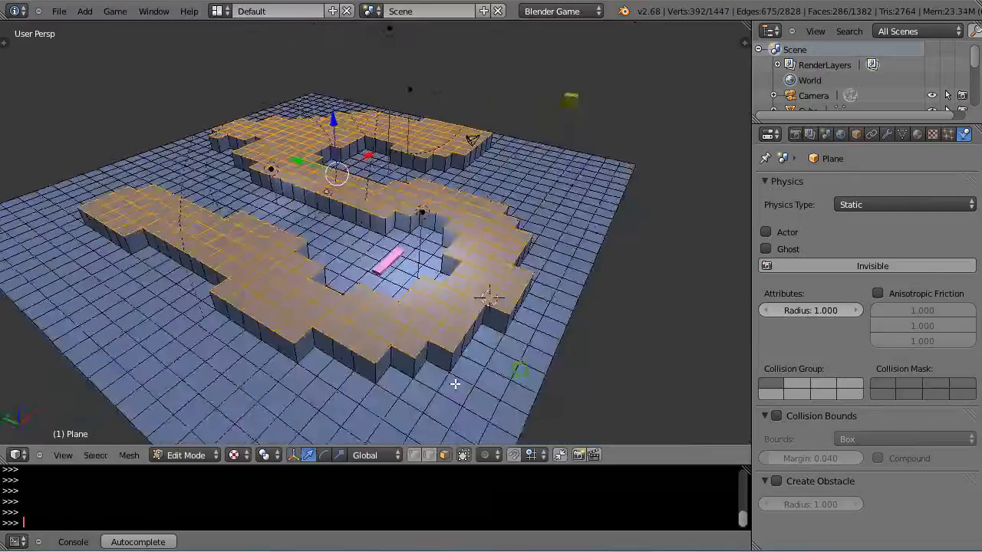
{"action": "key", "text": "Tab"}
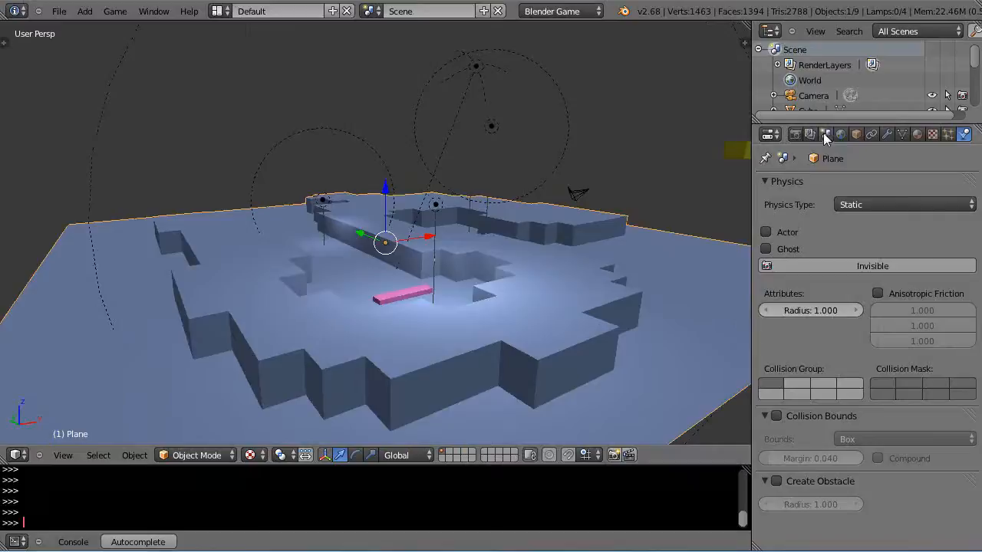
- Build a navigation mesh from the maze in the Scene properties
{"action": "left_click", "coordinate": [825, 135]}
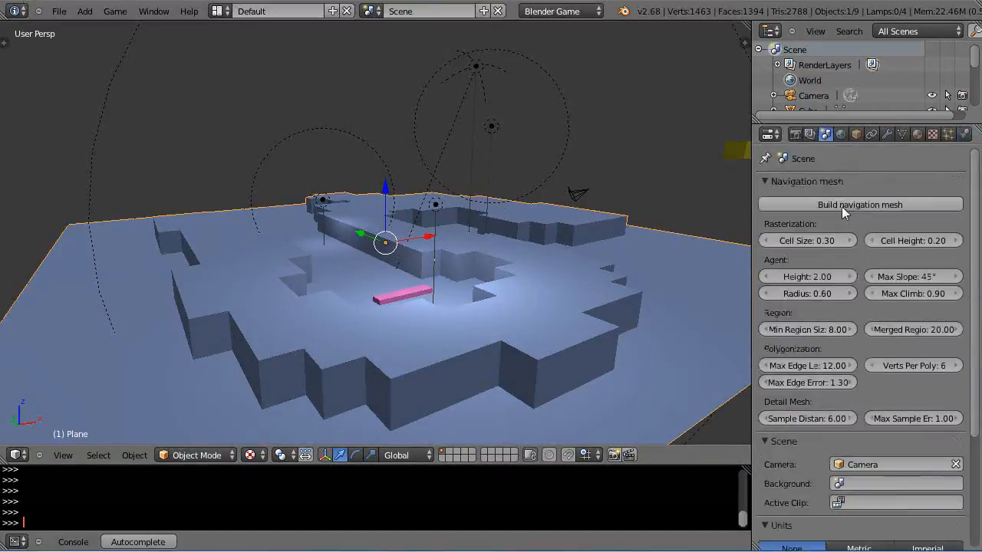
{"action": "mouse_move", "coordinate": [842, 208]}
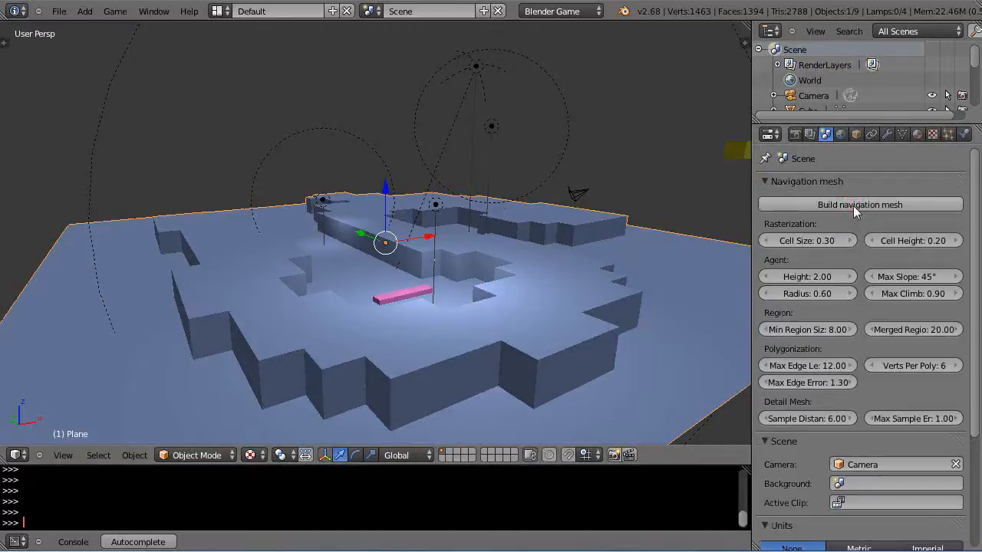
{"action": "left_click", "coordinate": [859, 204]}
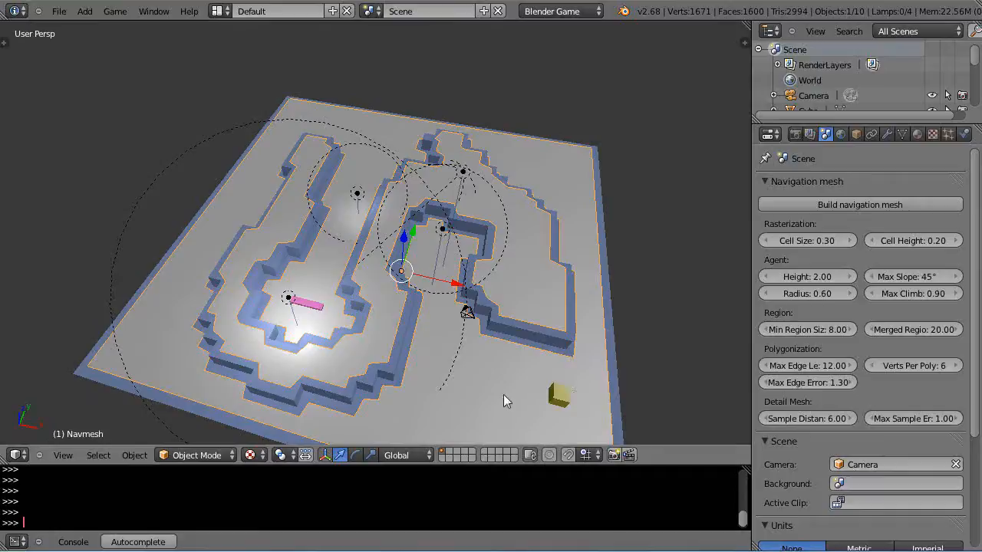
- Change the viewport shading mode to view the new Navmesh
{"action": "left_click", "coordinate": [250, 456]}
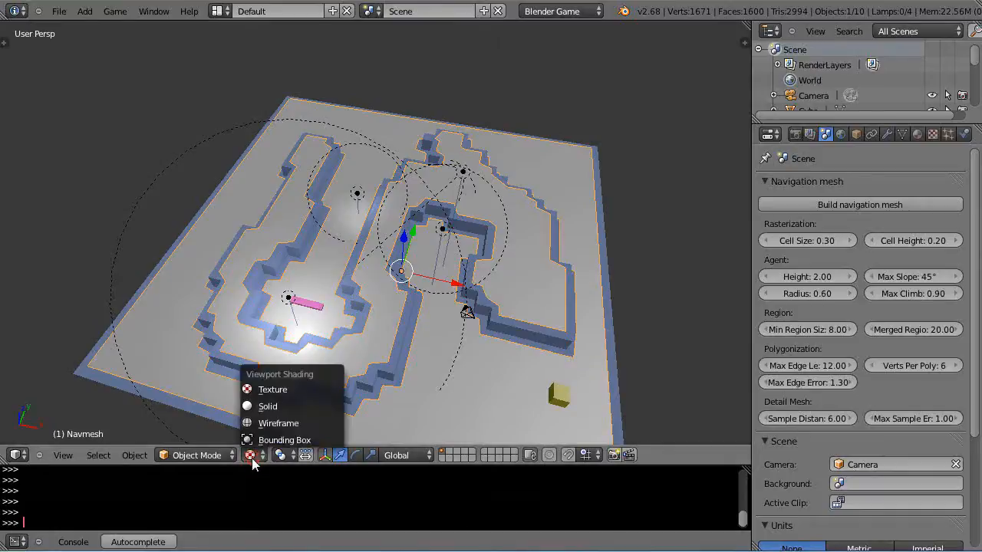
{"action": "left_click", "coordinate": [273, 389]}
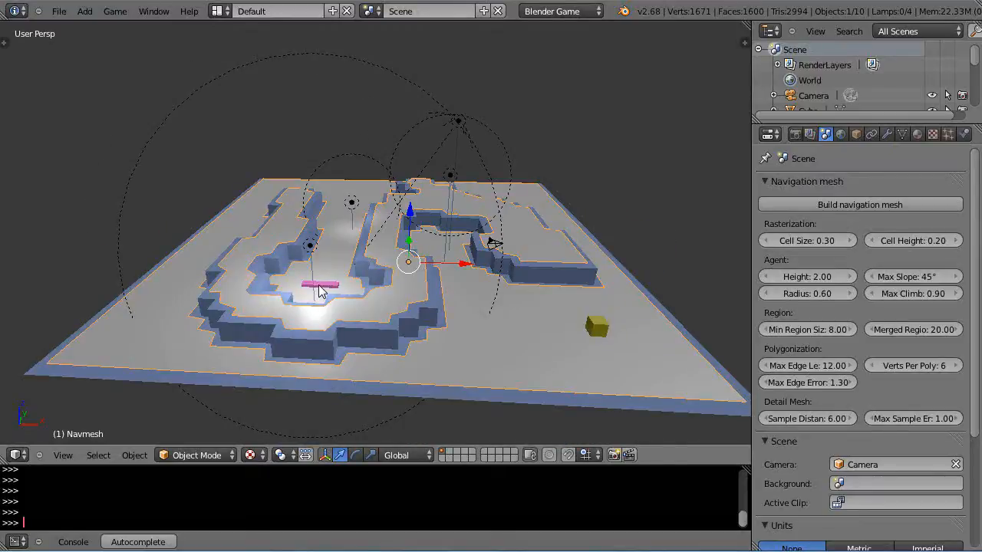
{"action": "left_click", "coordinate": [316, 285]}
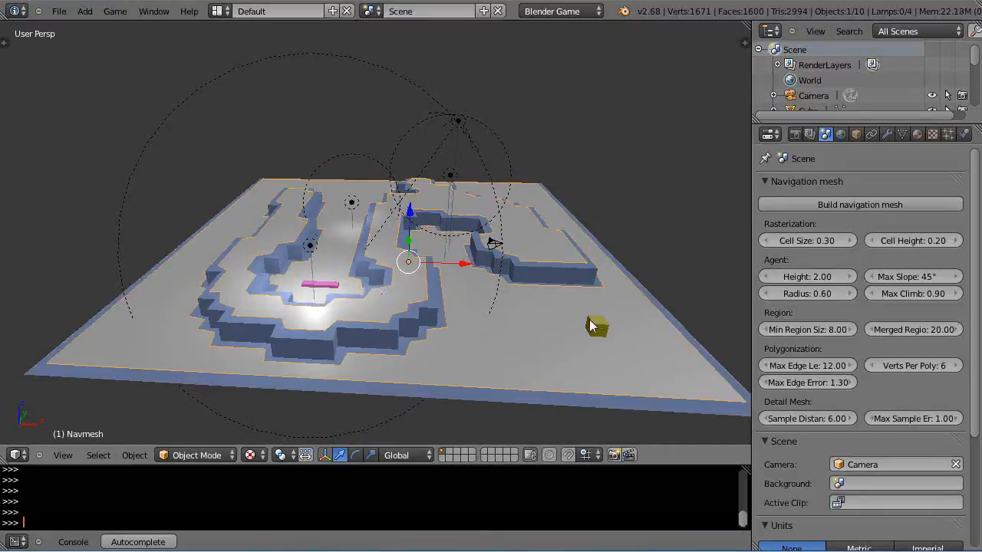
- Select Cube.001 in the Logic Editor and replace its old Steering actuator
{"action": "left_click", "coordinate": [225, 11]}
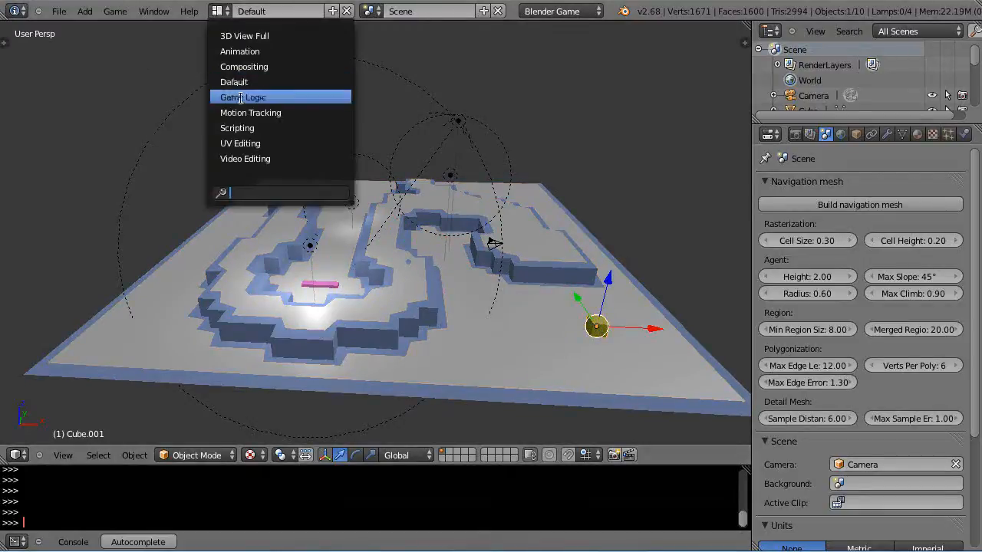
{"action": "left_click", "coordinate": [242, 97]}
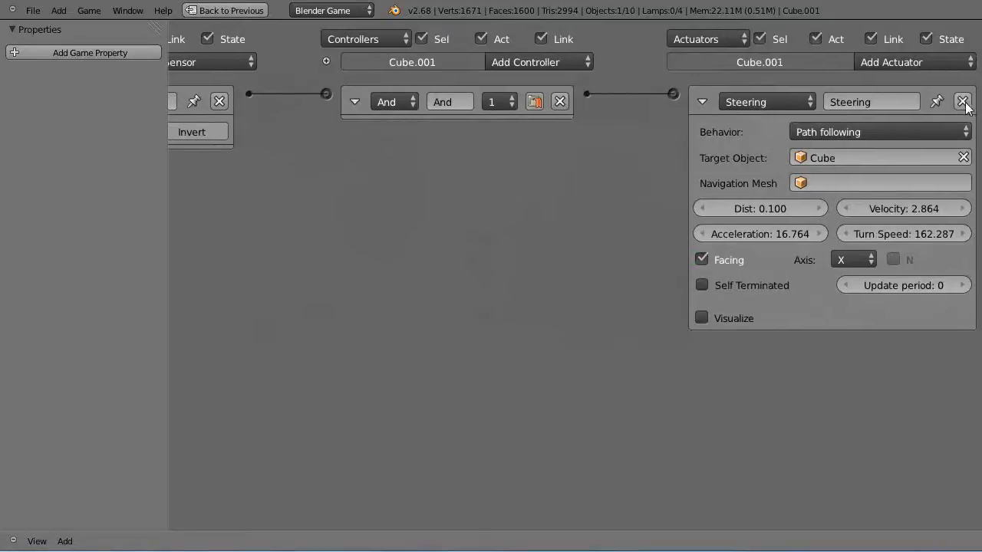
{"action": "left_click", "coordinate": [914, 62]}
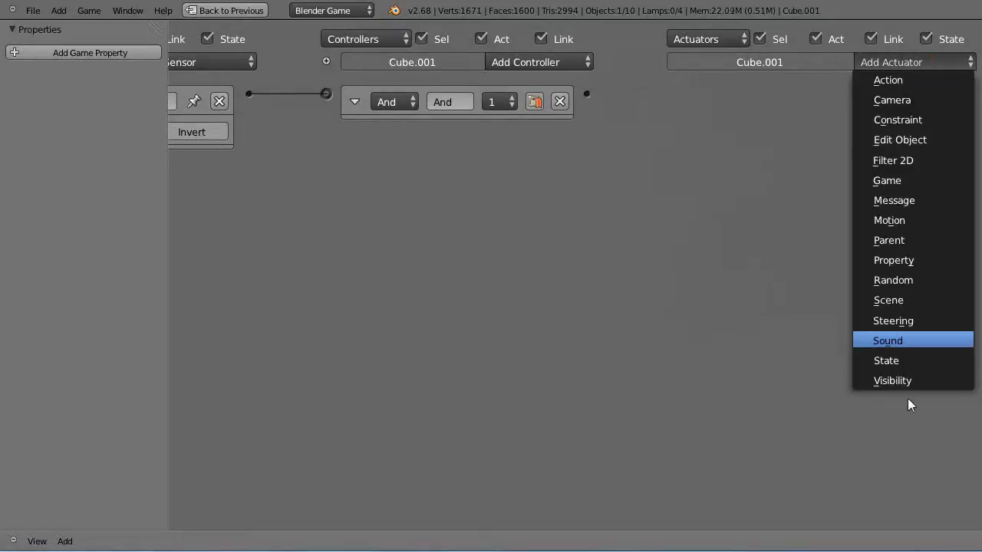
{"action": "left_click", "coordinate": [892, 321]}
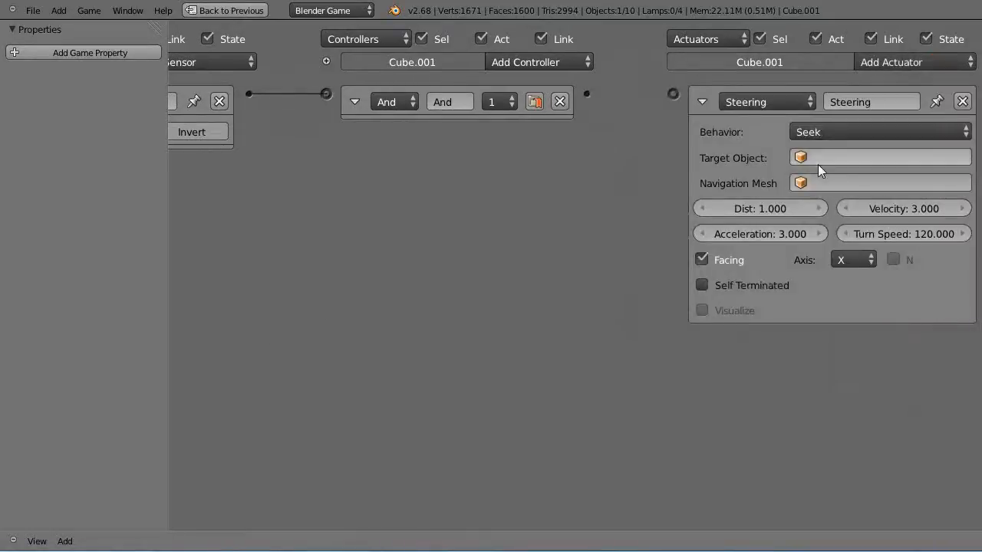
{"action": "mouse_move", "coordinate": [827, 141]}
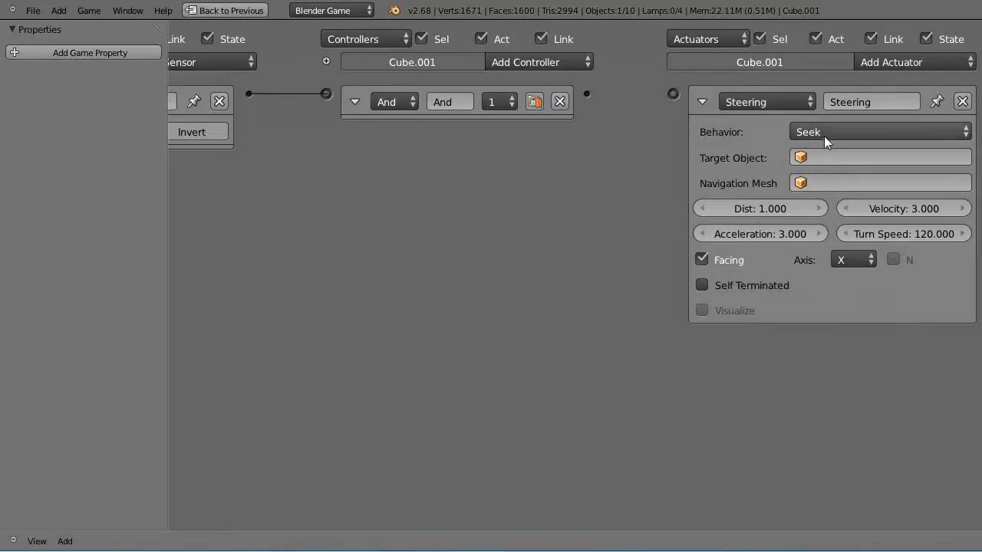
{"action": "mouse_move", "coordinate": [822, 140]}
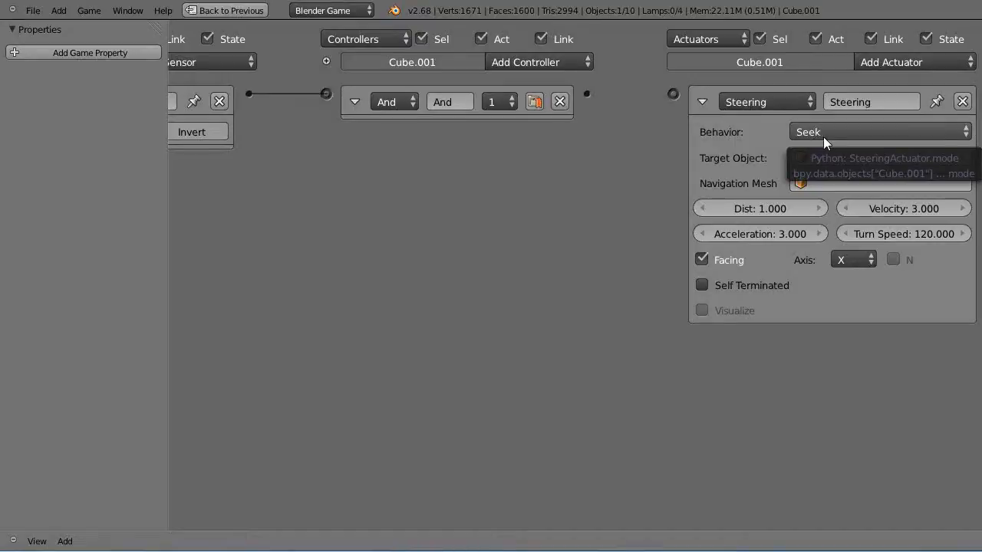
{"action": "mouse_move", "coordinate": [821, 138]}
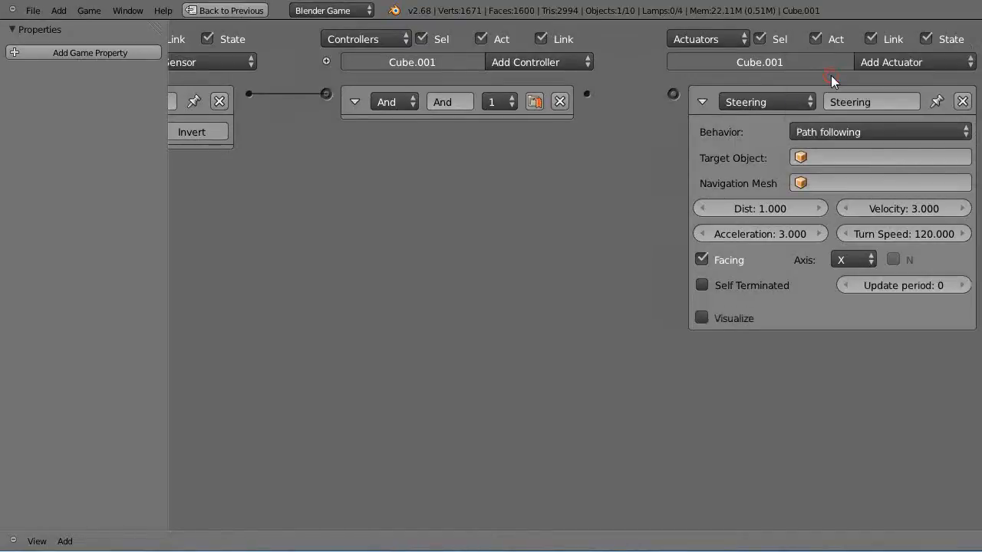
{"action": "mouse_move", "coordinate": [822, 156]}
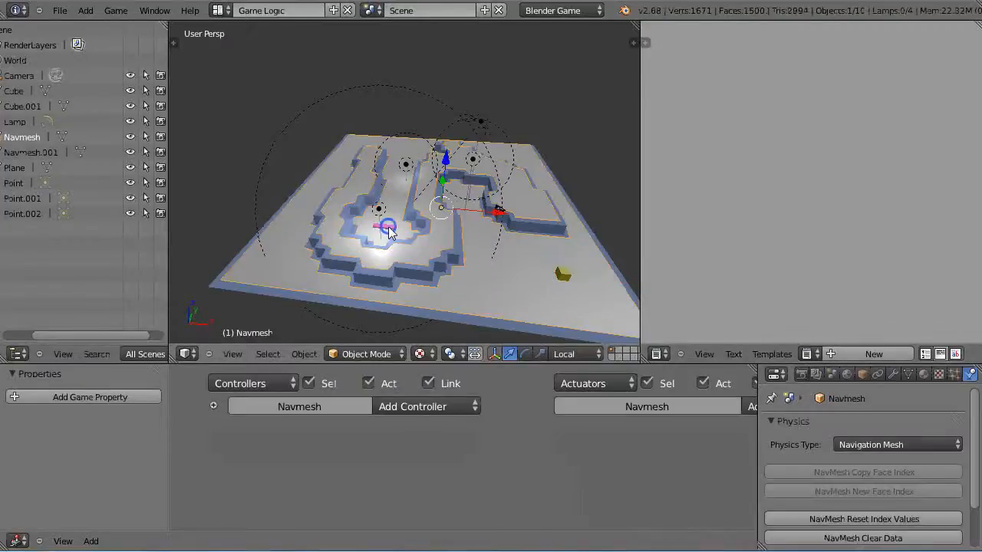
- Set the steering to Path following with target Cube and Navigation Mesh Navmesh
{"action": "left_click", "coordinate": [383, 228]}
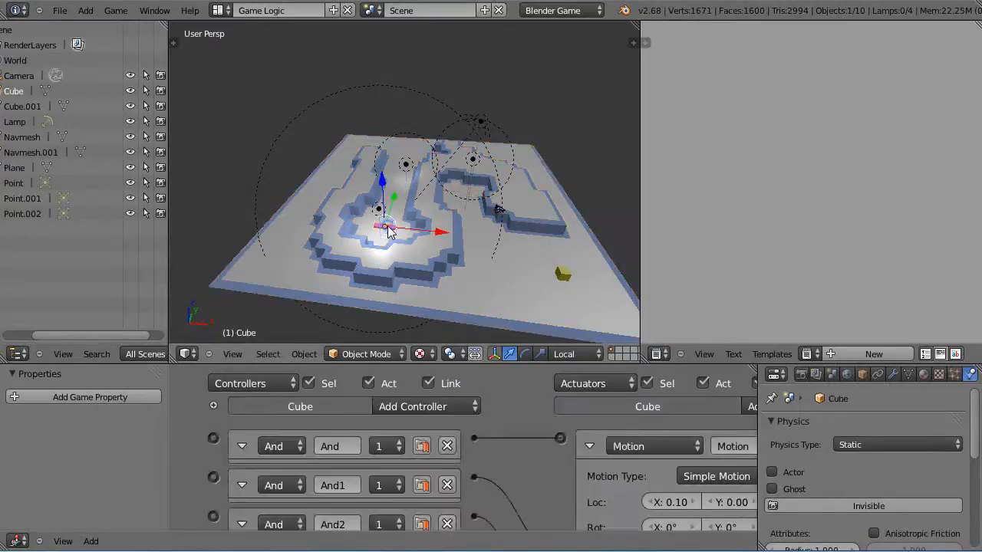
{"action": "left_click", "coordinate": [561, 273]}
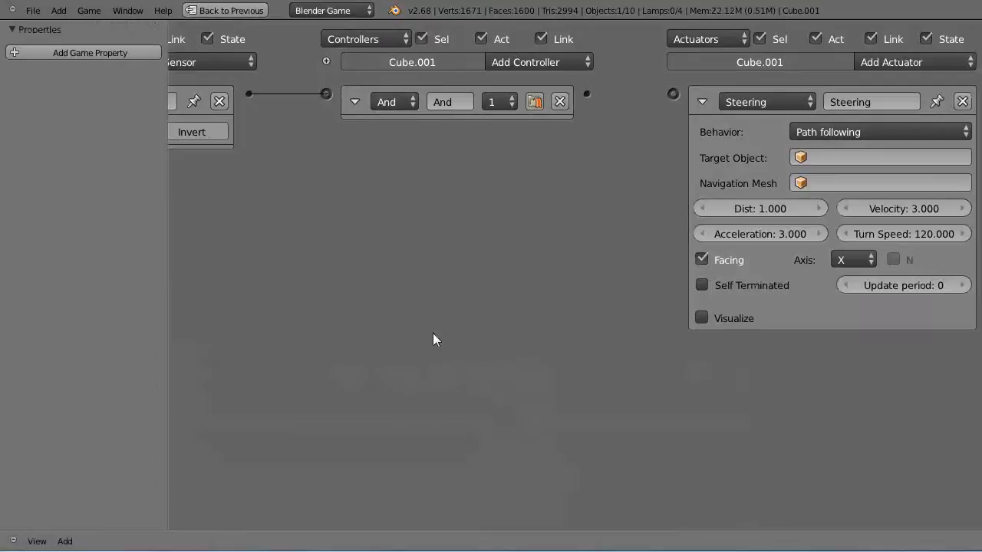
{"action": "left_click", "coordinate": [881, 156]}
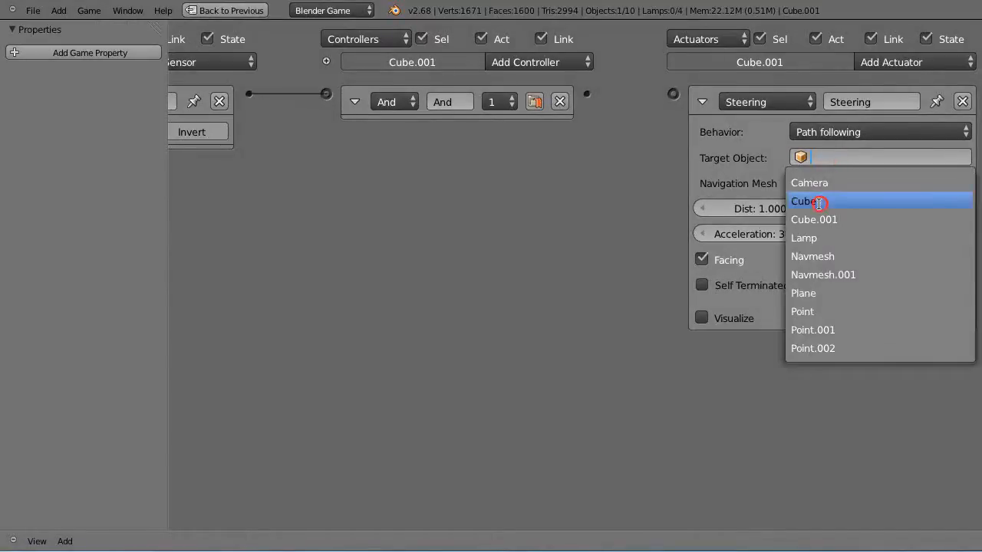
{"action": "left_click", "coordinate": [803, 201]}
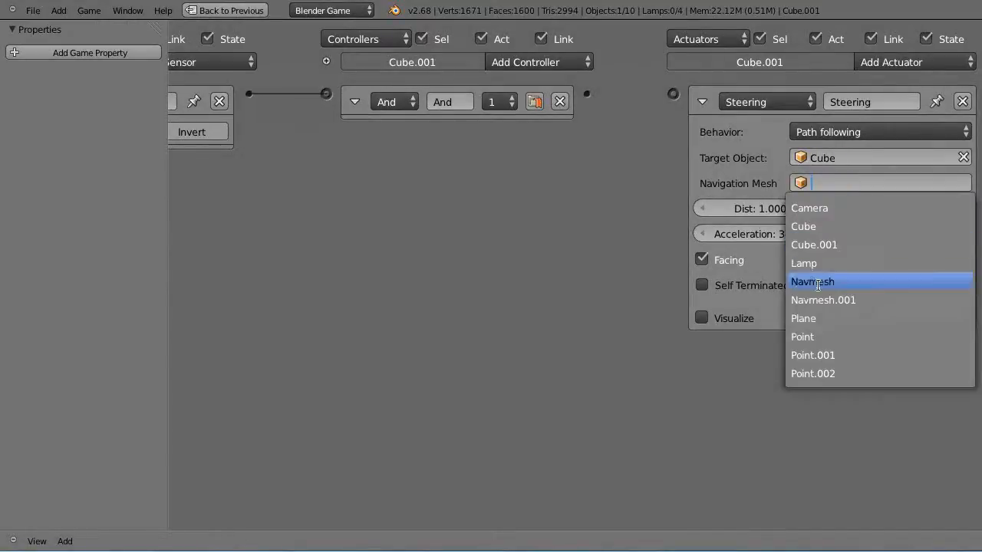
{"action": "left_click", "coordinate": [811, 283]}
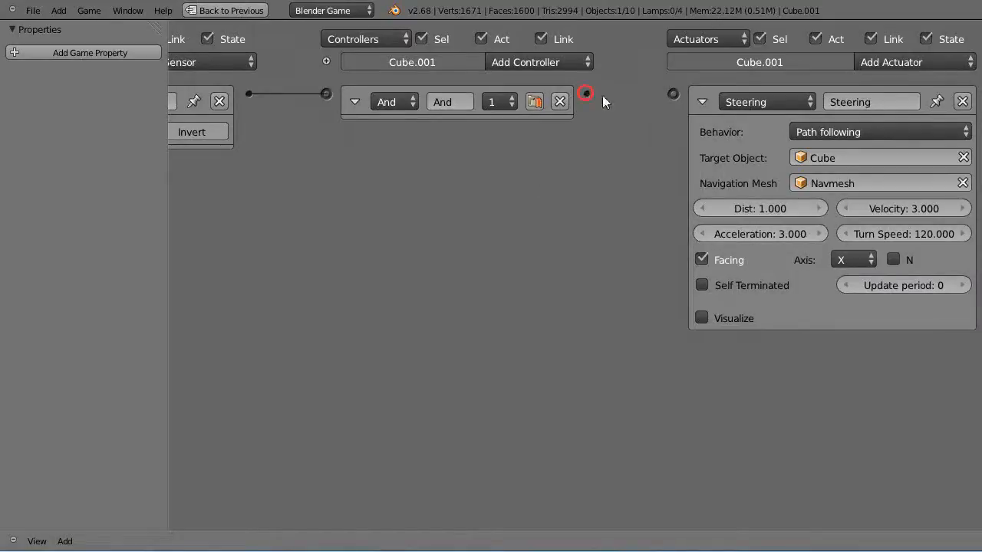
{"action": "left_click_drag", "start_coordinate": [586, 94], "coordinate": [673, 93]}
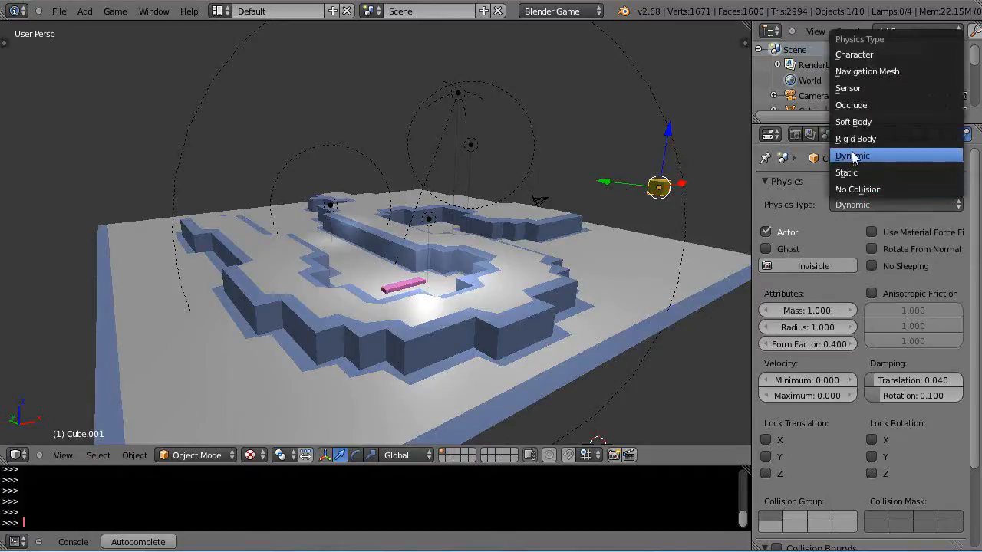
{"action": "mouse_move", "coordinate": [856, 138]}
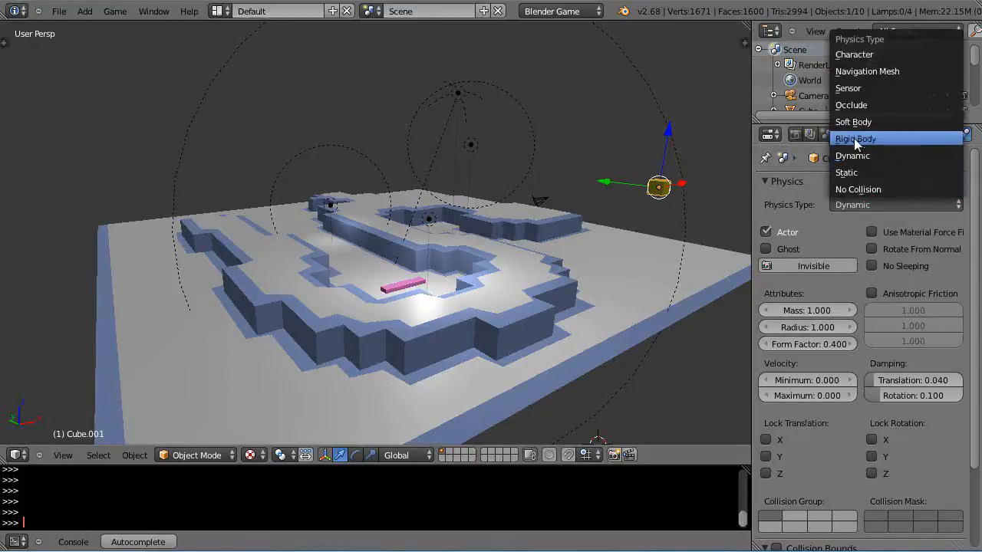
{"action": "mouse_move", "coordinate": [855, 155]}
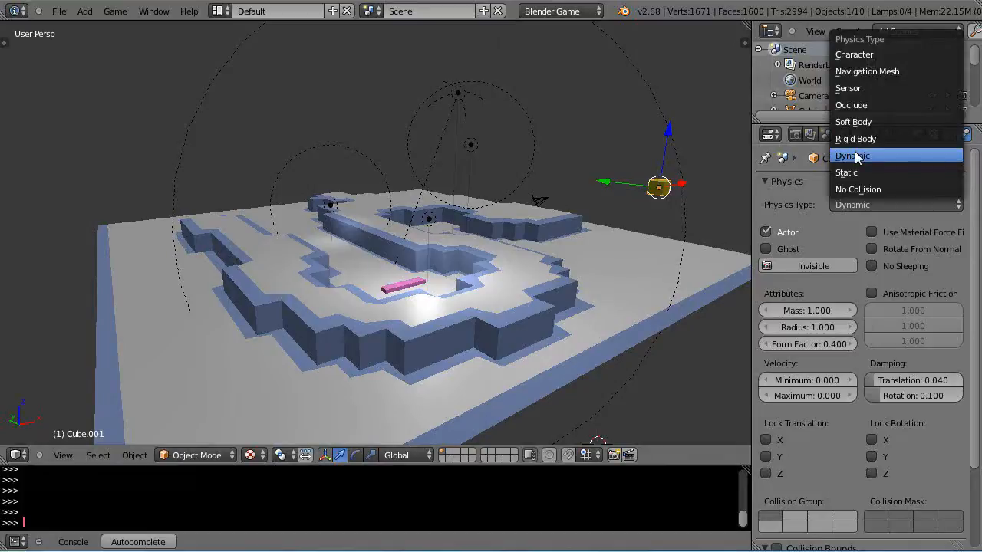
{"action": "left_click", "coordinate": [853, 155]}
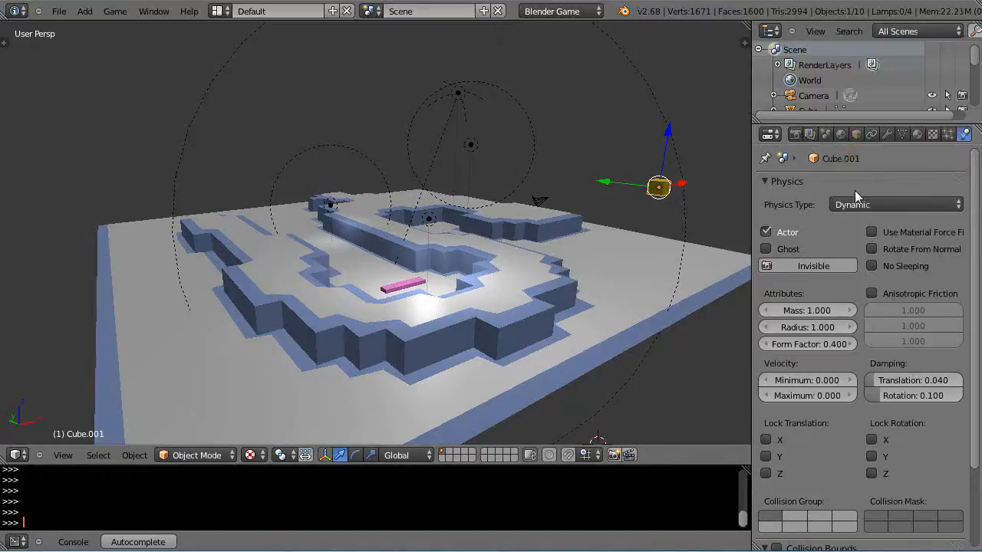
{"action": "mouse_move", "coordinate": [794, 211]}
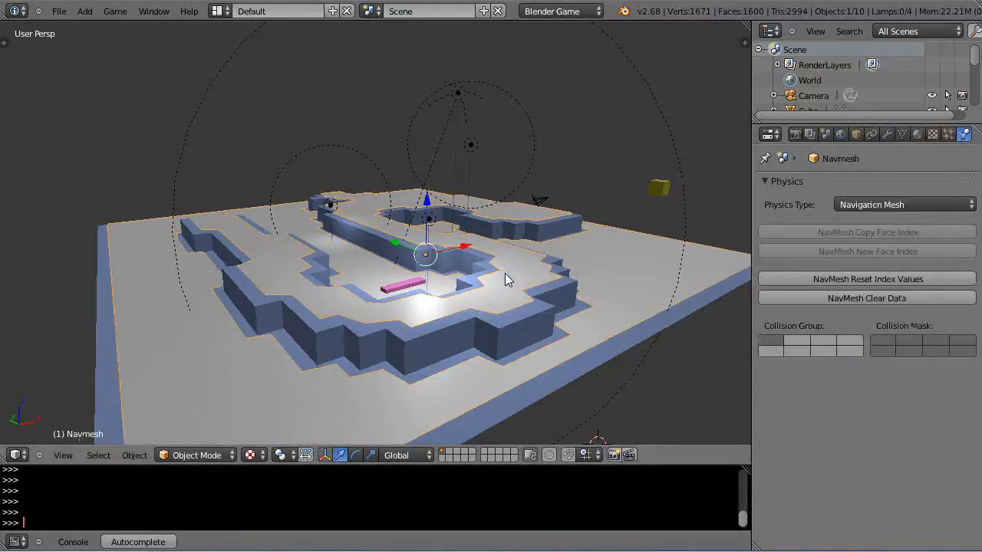
{"action": "mouse_move", "coordinate": [908, 205]}
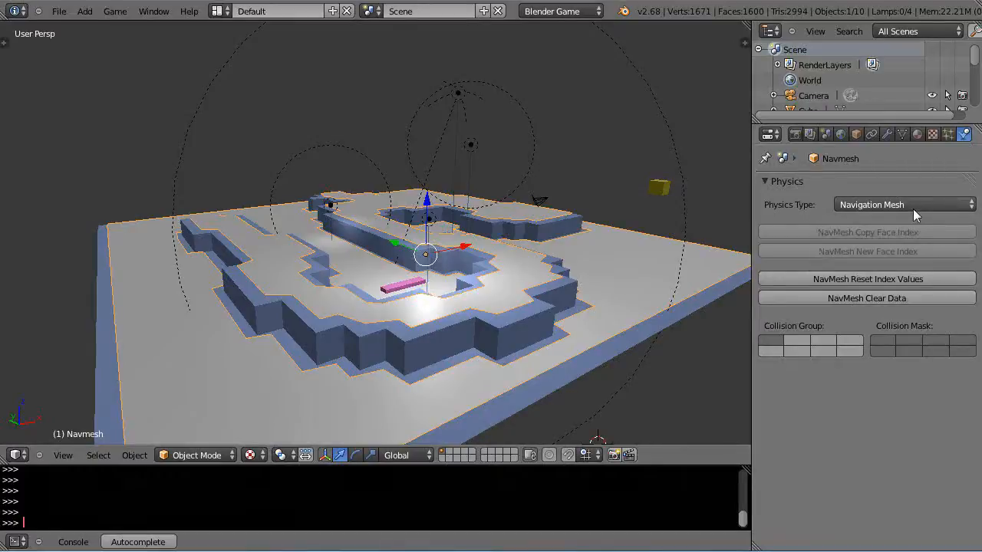
{"action": "mouse_move", "coordinate": [607, 267]}
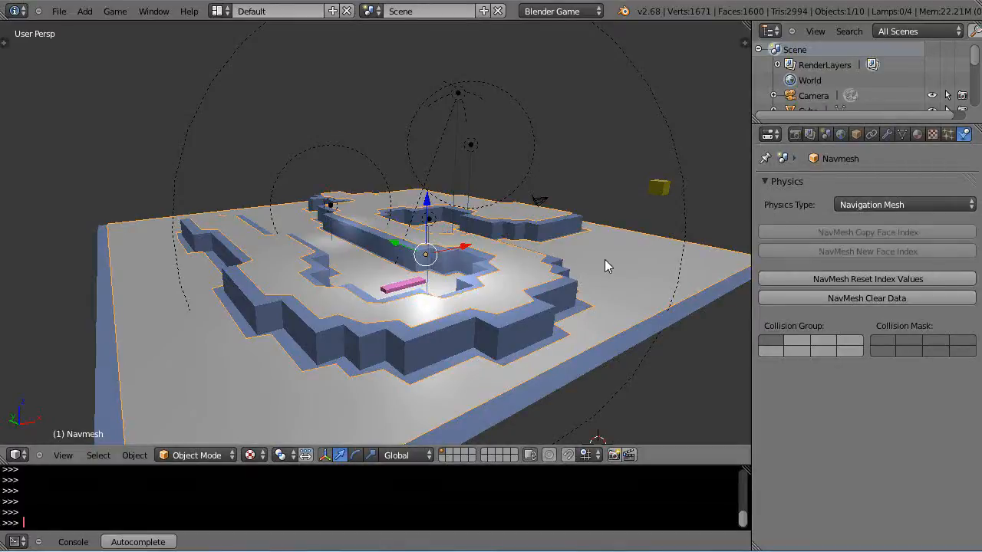
{"action": "mouse_move", "coordinate": [868, 279]}
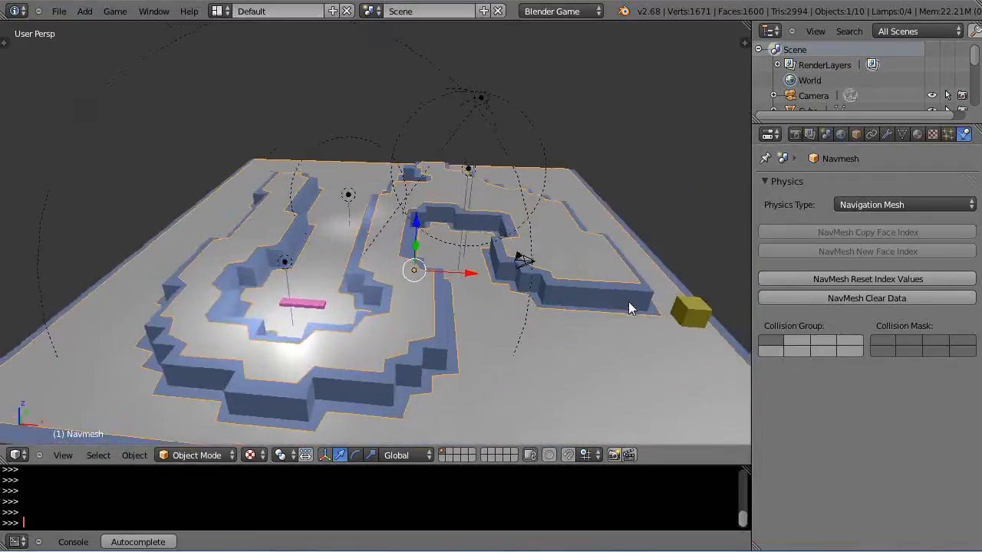
{"action": "left_click_drag", "start_coordinate": [629, 306], "coordinate": [585, 295]}
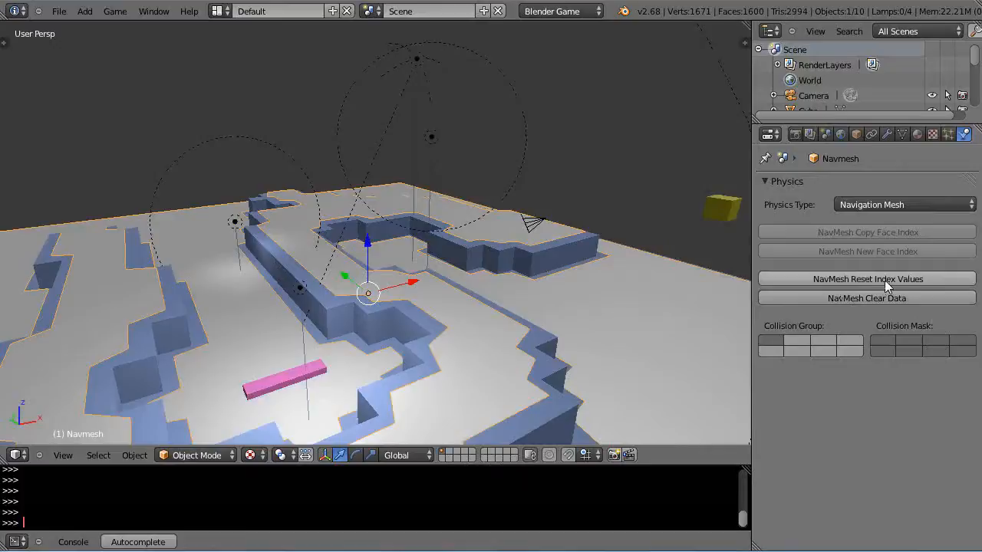
{"action": "mouse_move", "coordinate": [882, 299]}
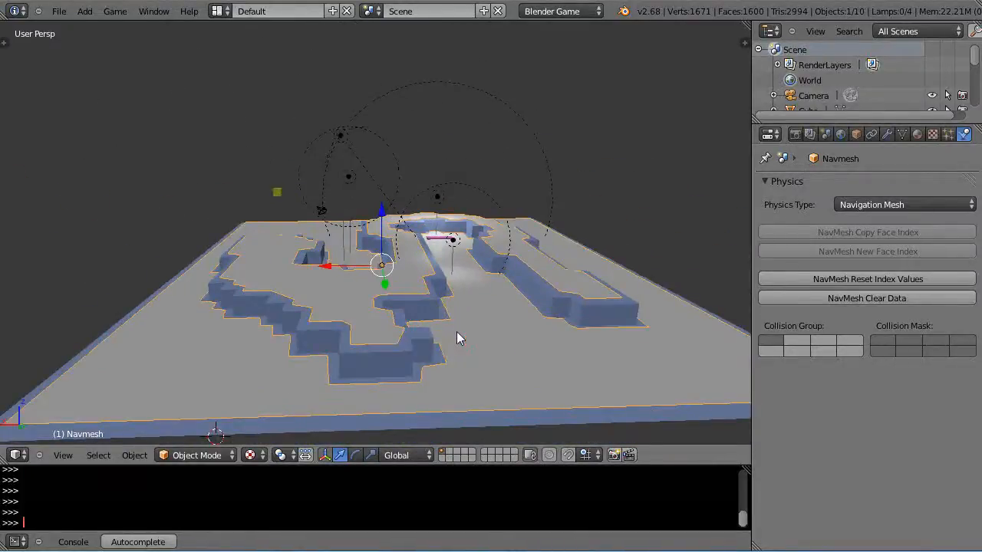
{"action": "mouse_move", "coordinate": [513, 342]}
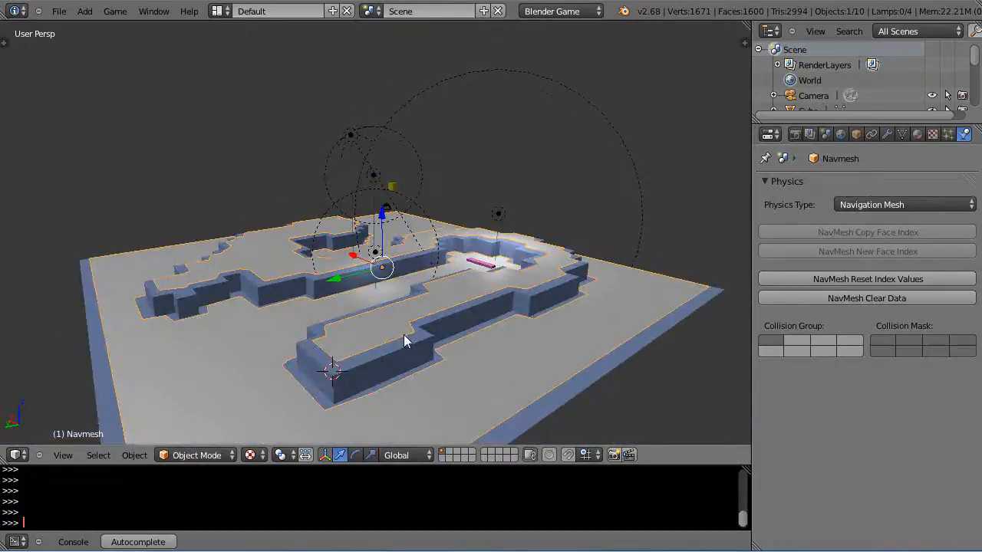
{"action": "left_click_drag", "start_coordinate": [406, 340], "coordinate": [460, 347]}
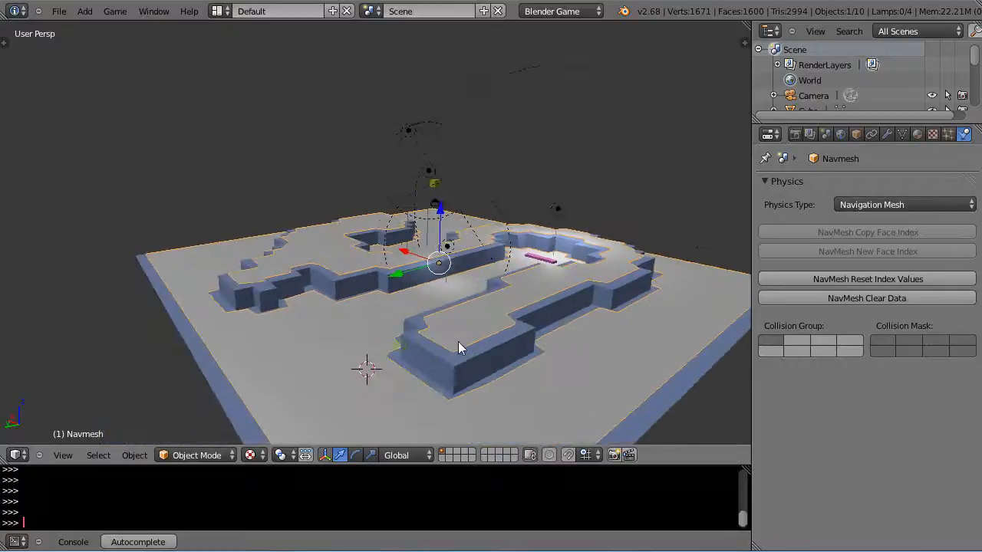
{"action": "left_click_drag", "start_coordinate": [460, 347], "coordinate": [407, 351]}
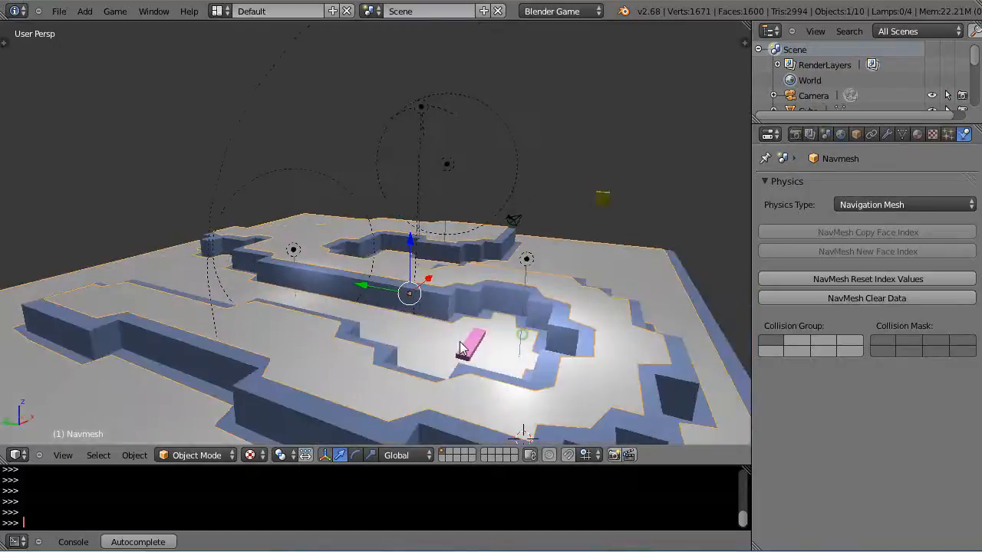
{"action": "left_click_drag", "start_coordinate": [461, 350], "coordinate": [483, 340]}
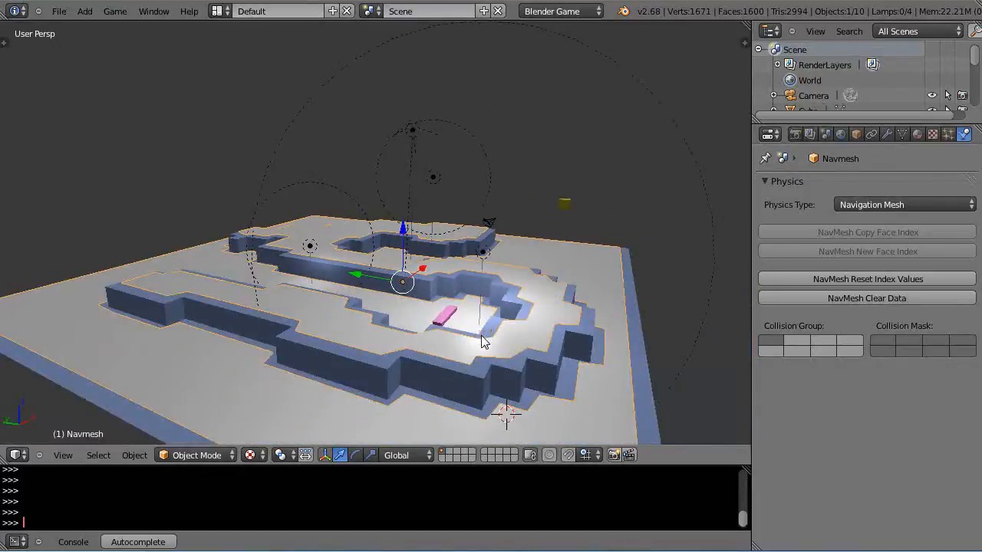